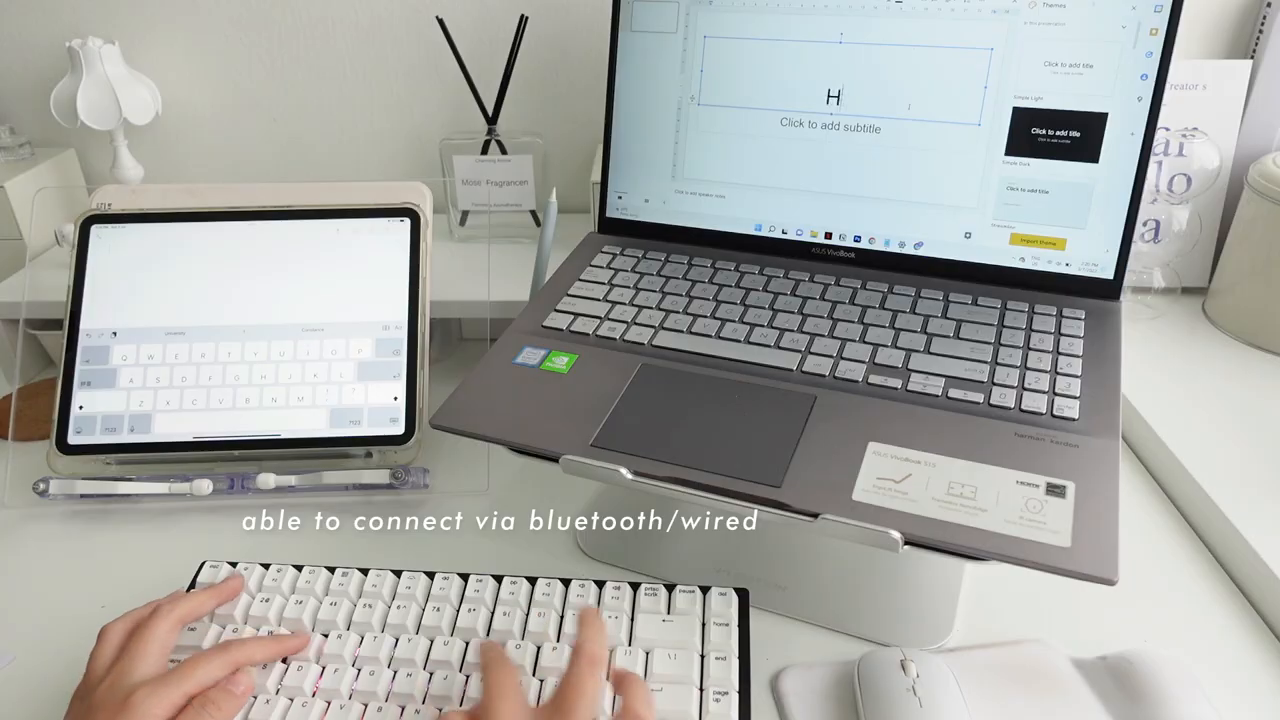
Give the PowerPoint slide a greeting title reading 'Hello this is Constance'
{"action": "type", "text": "ell0o"}
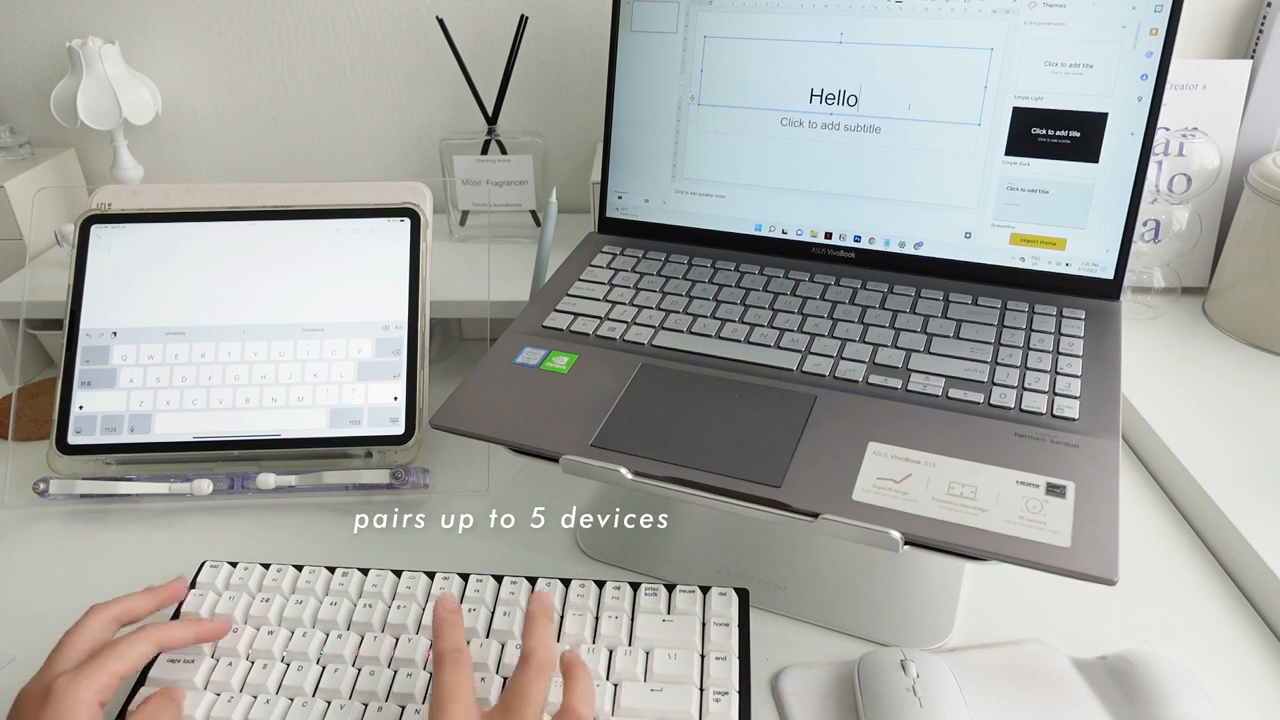
{"action": "type", "text": "this is"}
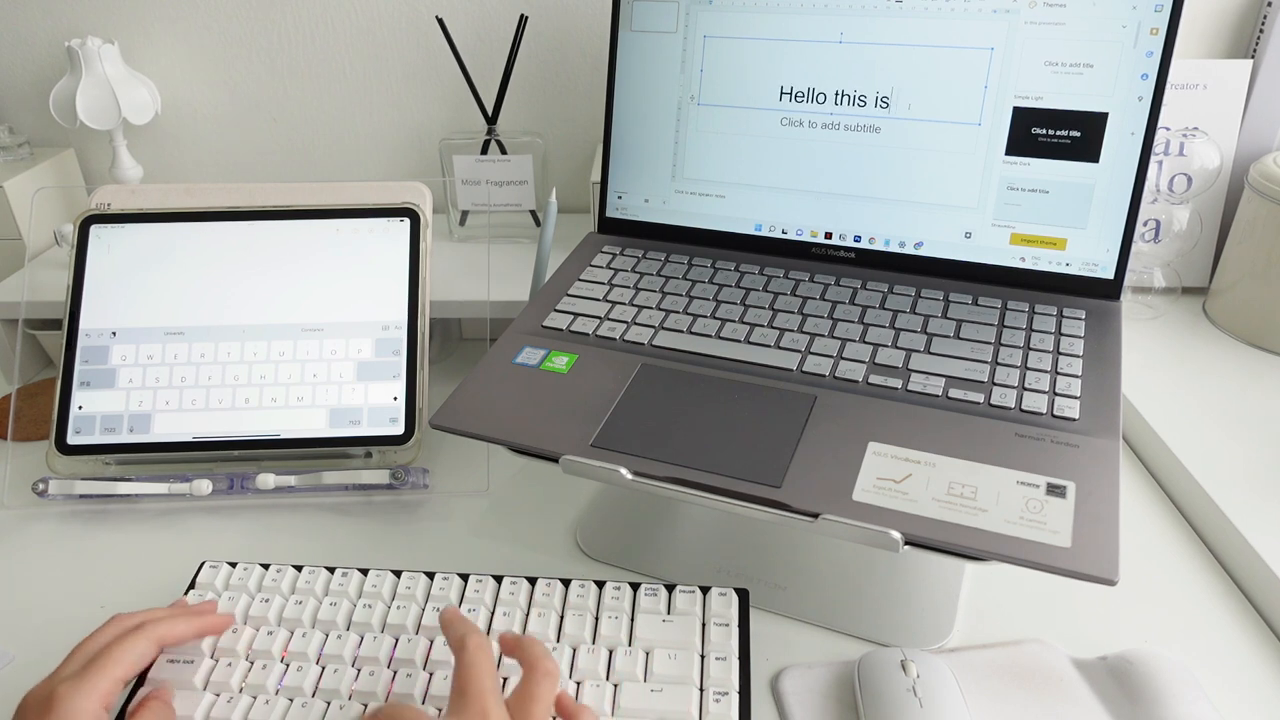
{"action": "type", "text": "Constance"}
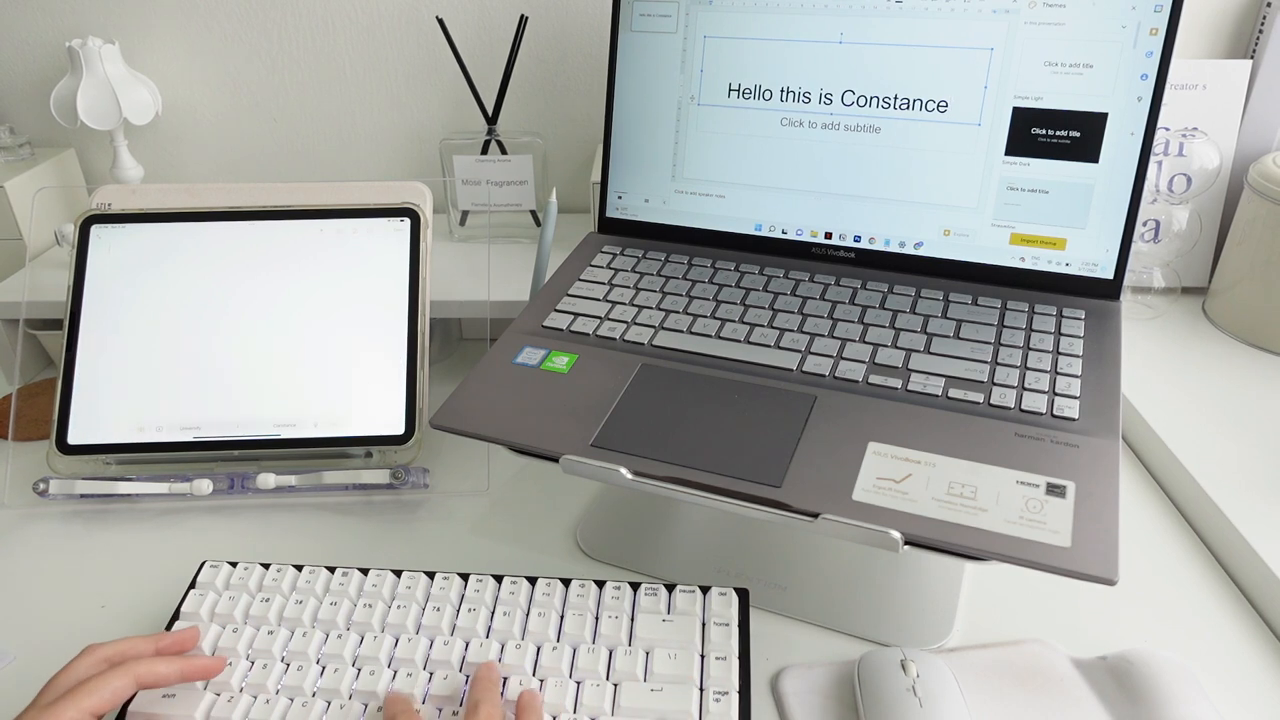
{"action": "type", "text": "Hello"}
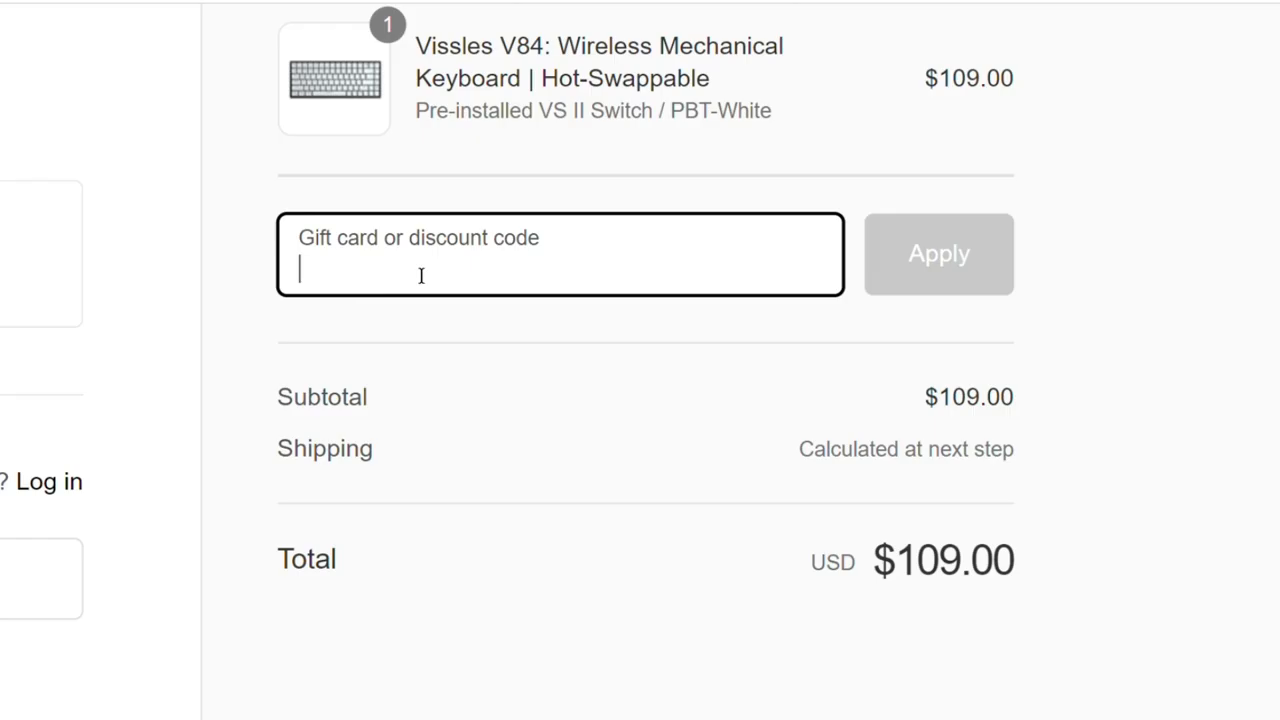
Apply discount code GOH at checkout, cutting the V84 keyboard from $109 to $99
{"action": "type", "text": "GOH"}
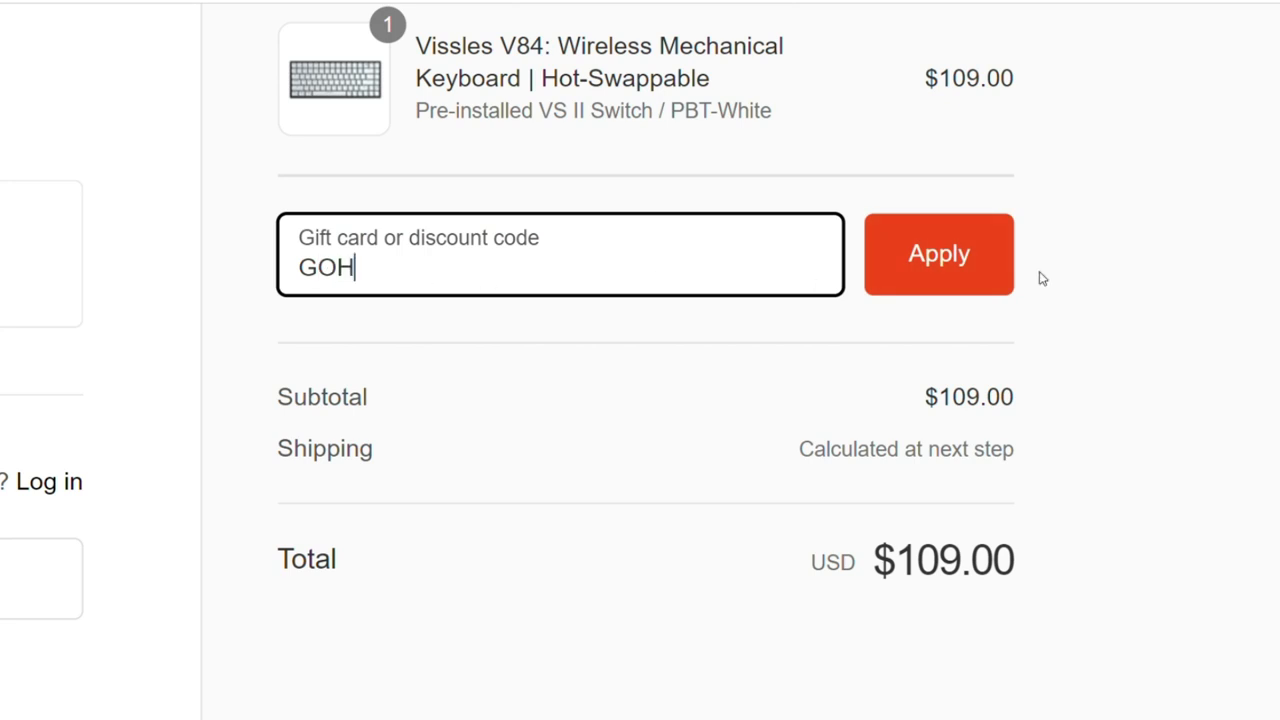
{"action": "left_click", "coordinate": [936, 254]}
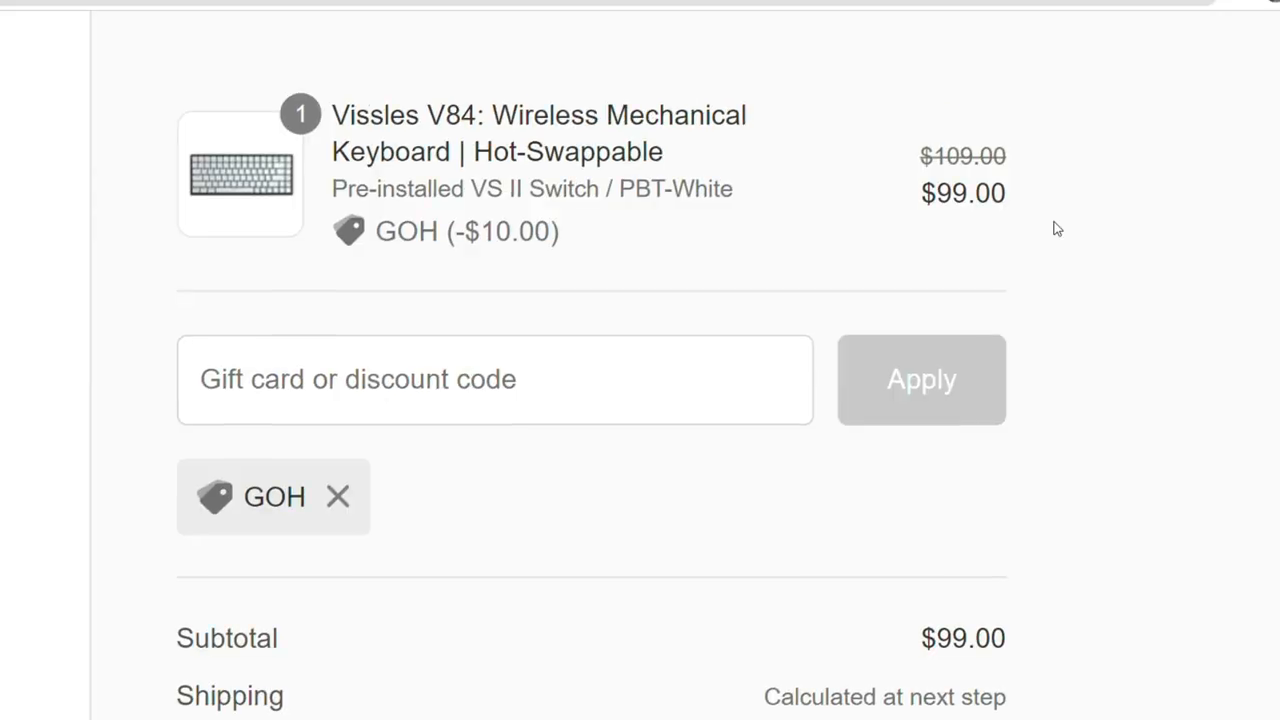